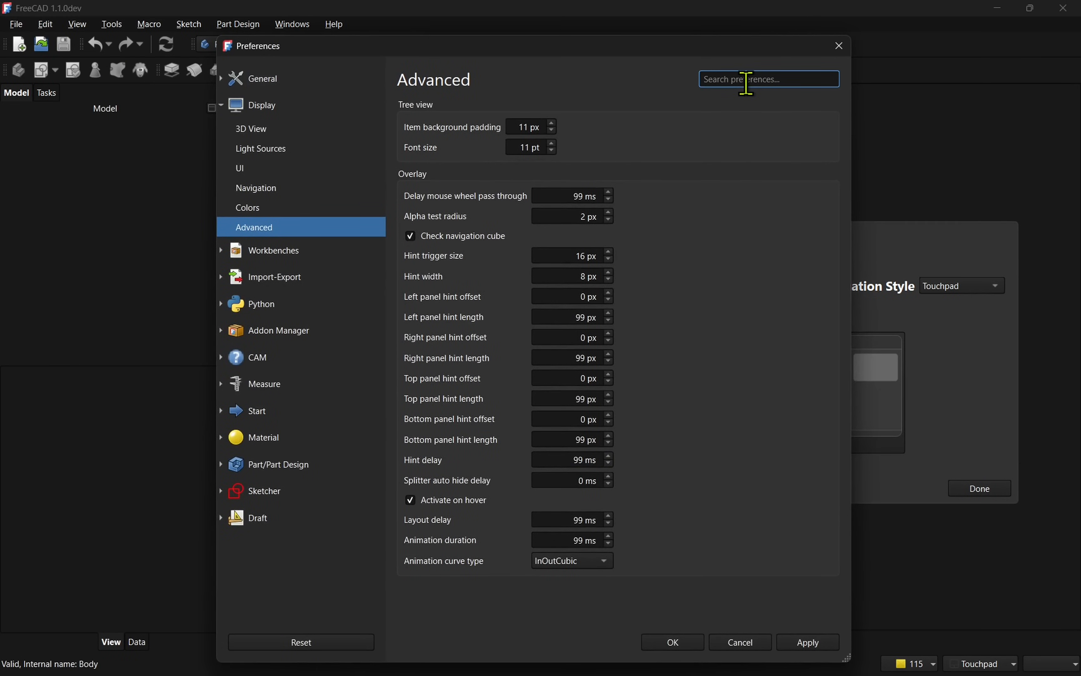
Search Preferences for 'font' and jump to the matching font setting.
text(font)
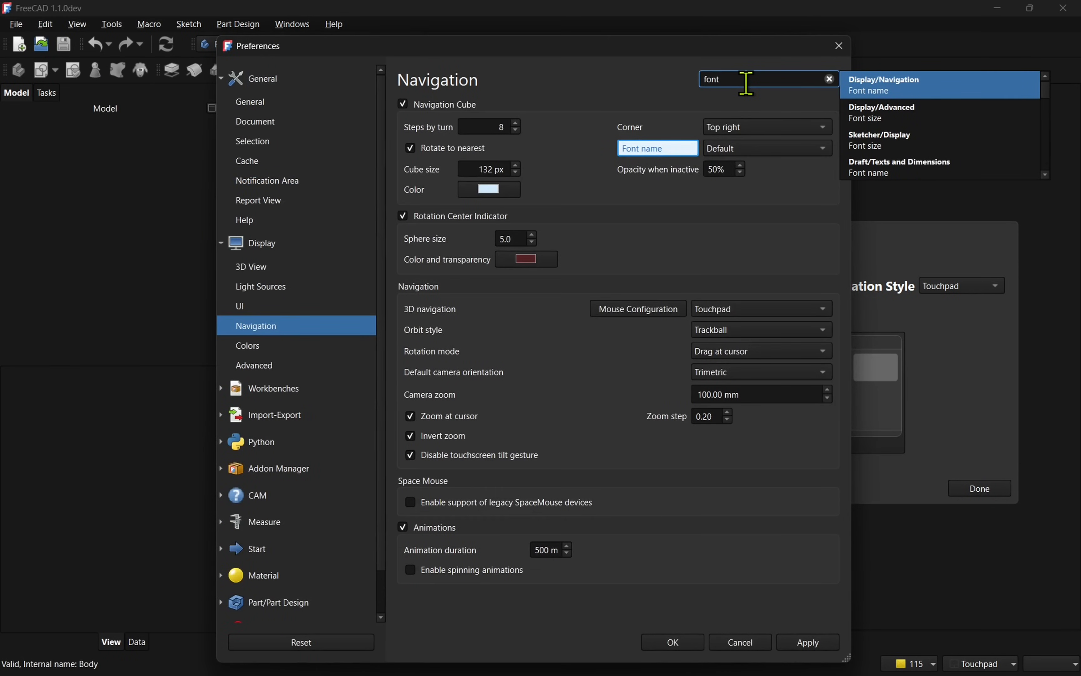
click(881, 112)
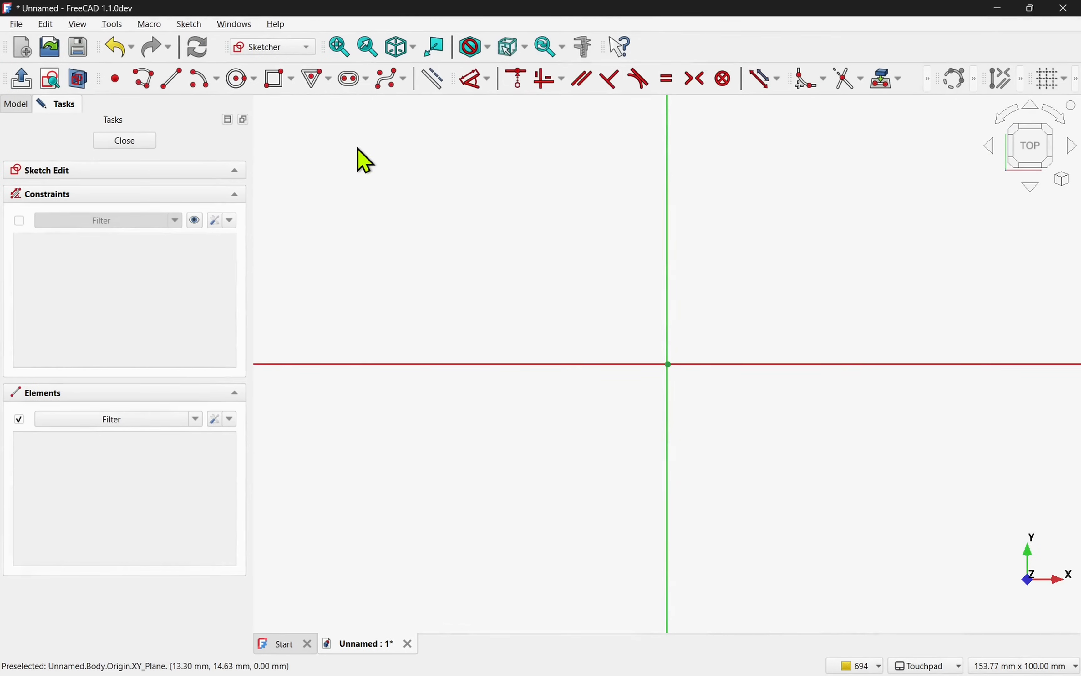
Start a regular polygon and raise its side count to five with U.
click(309, 78)
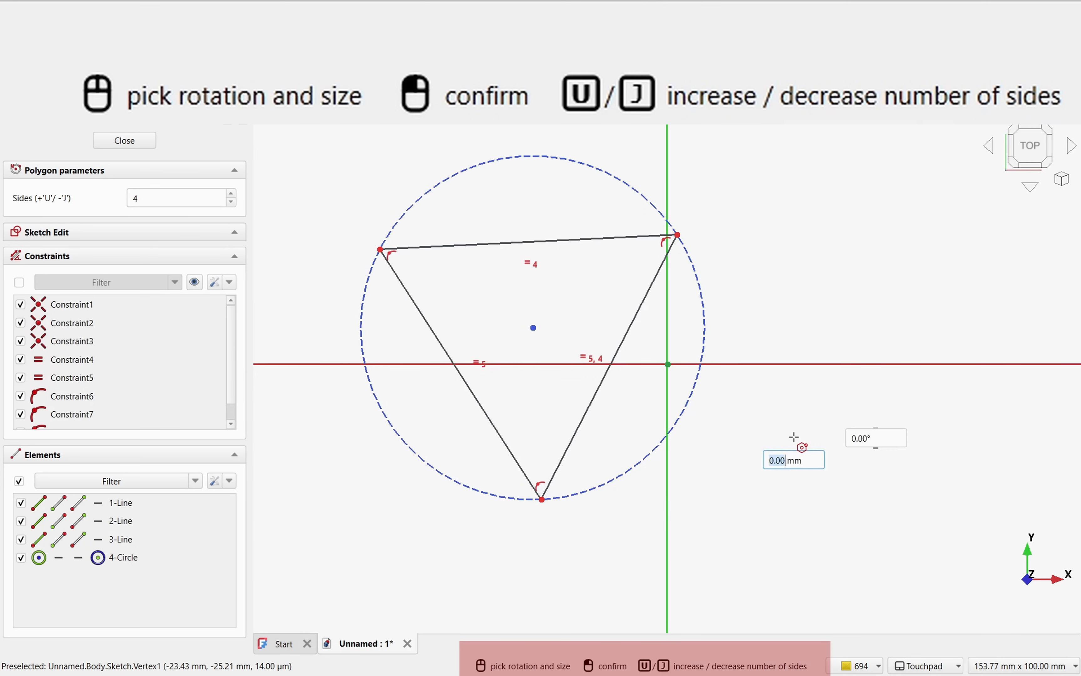
key(U)
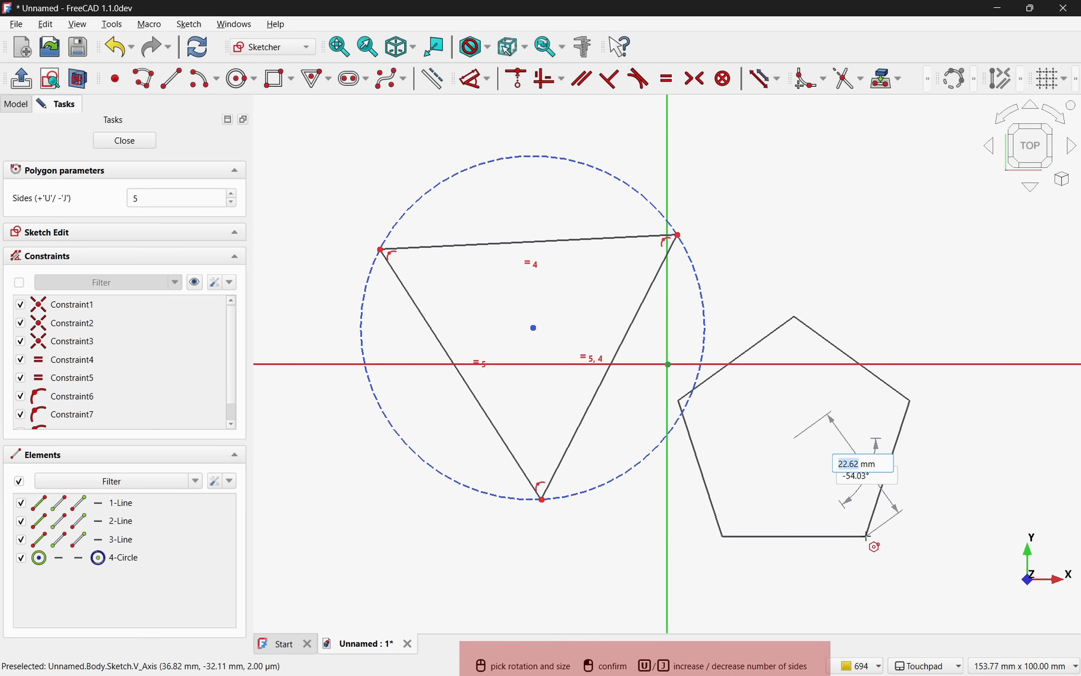
key(u)
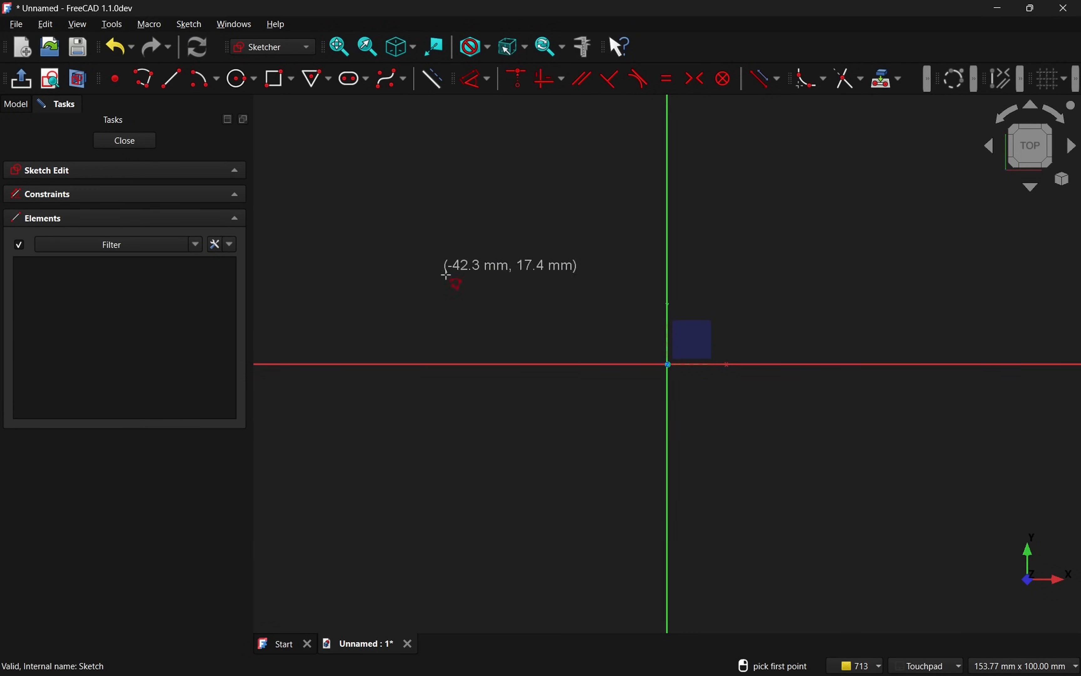
mouse_move(447, 440)
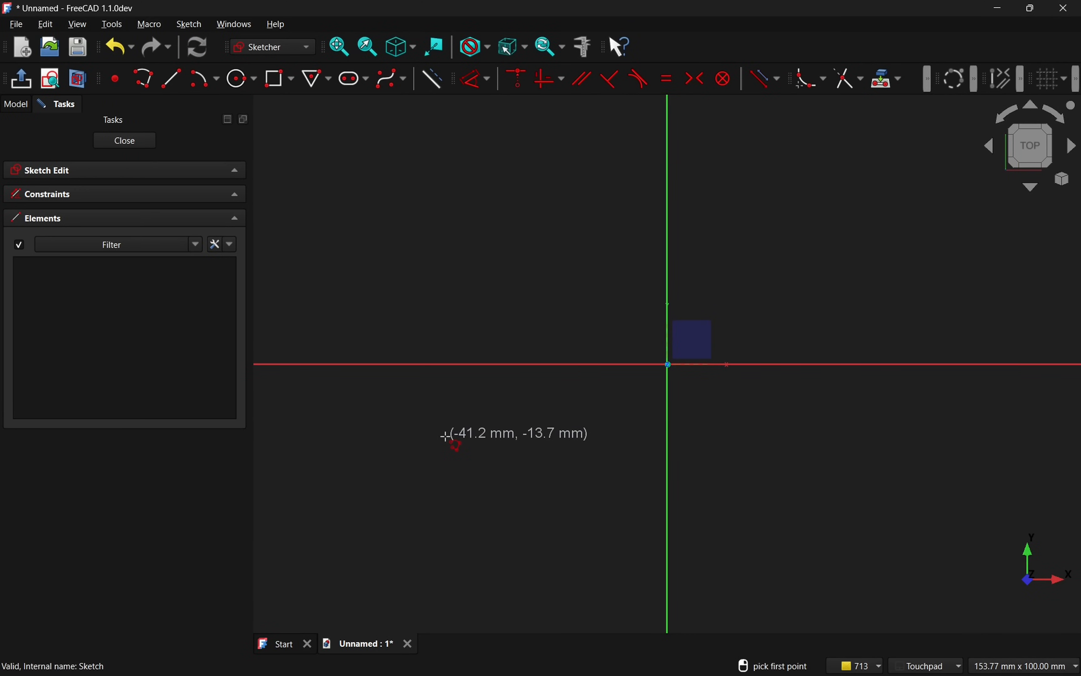
Close the polyline profile at its start point, then begin a two-point rectangle.
click(447, 440)
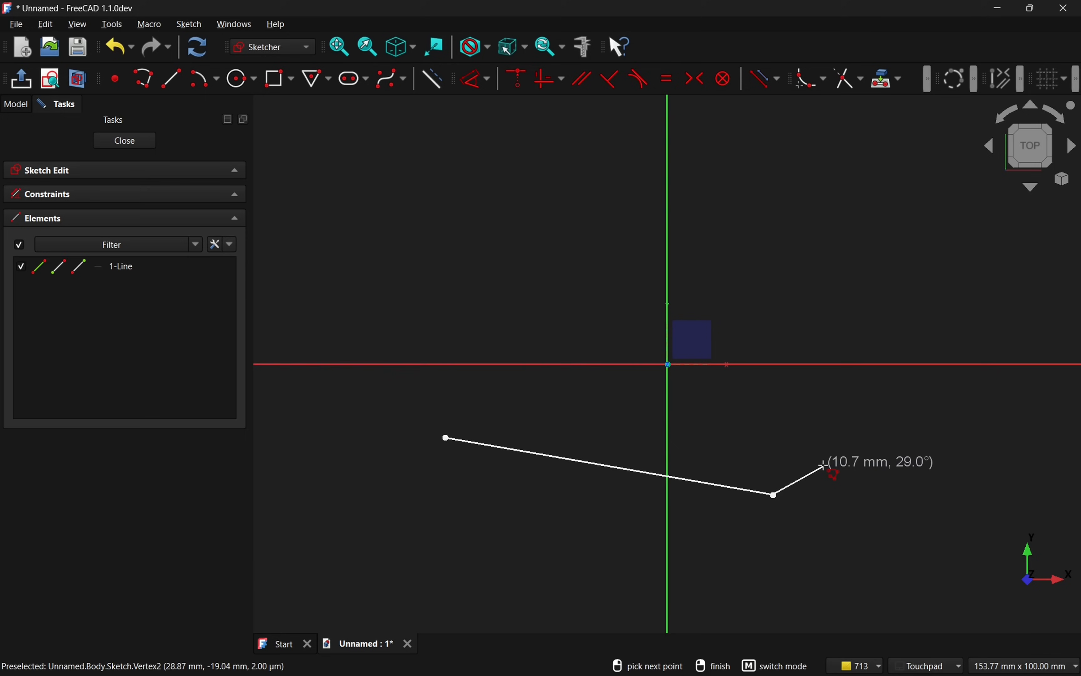
mouse_move(826, 463)
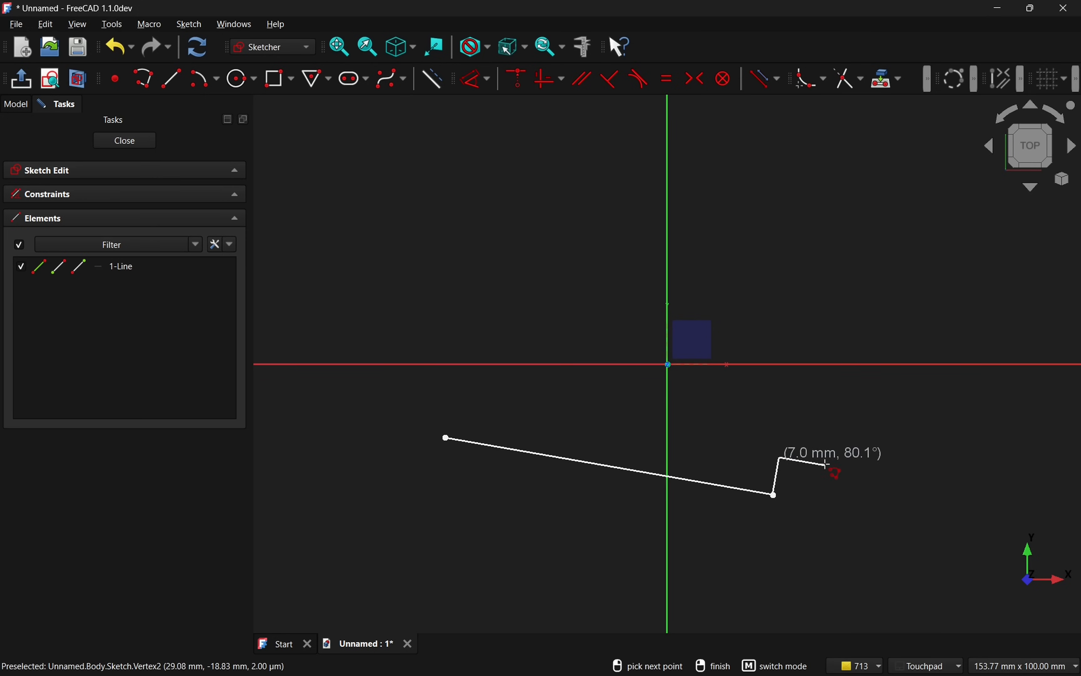
mouse_move(846, 468)
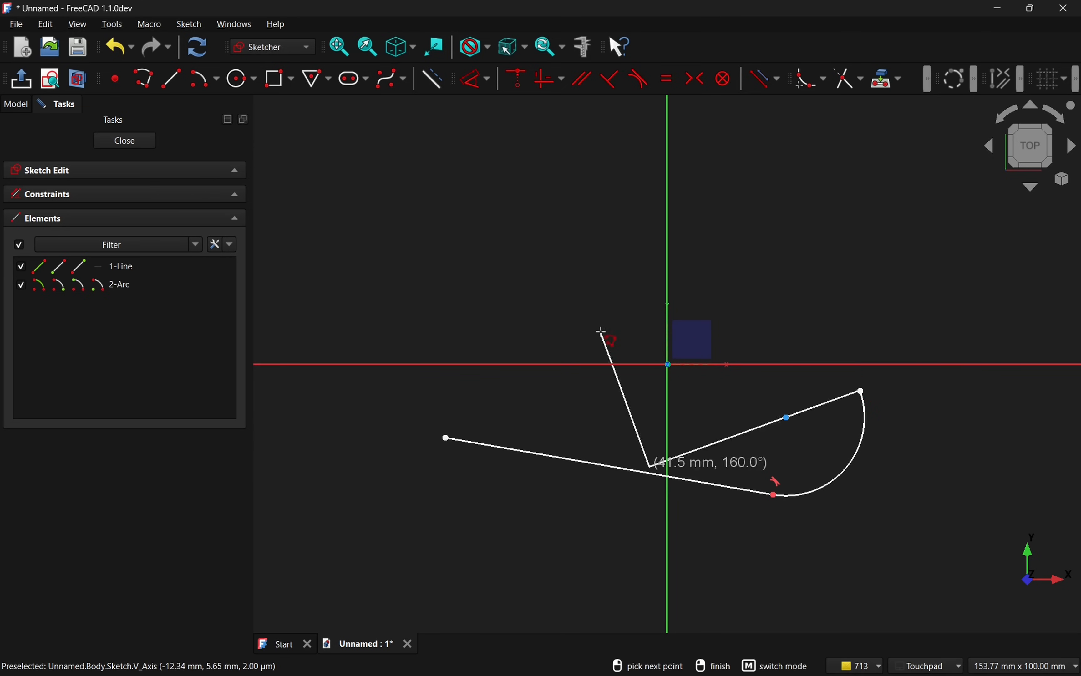
click(446, 438)
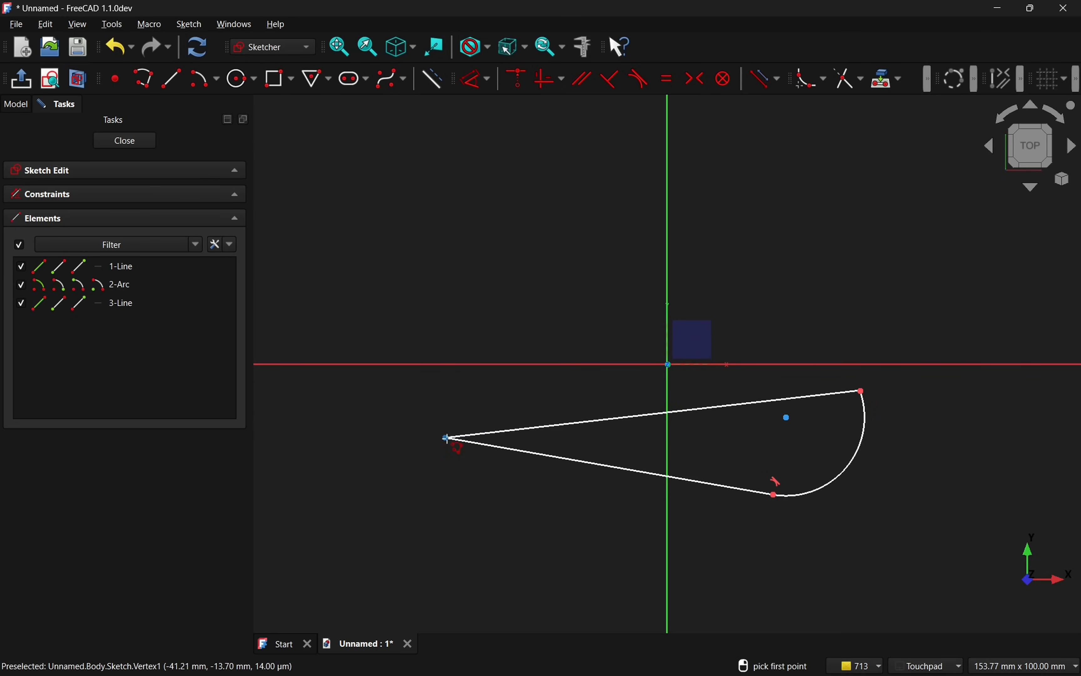
mouse_move(337, 480)
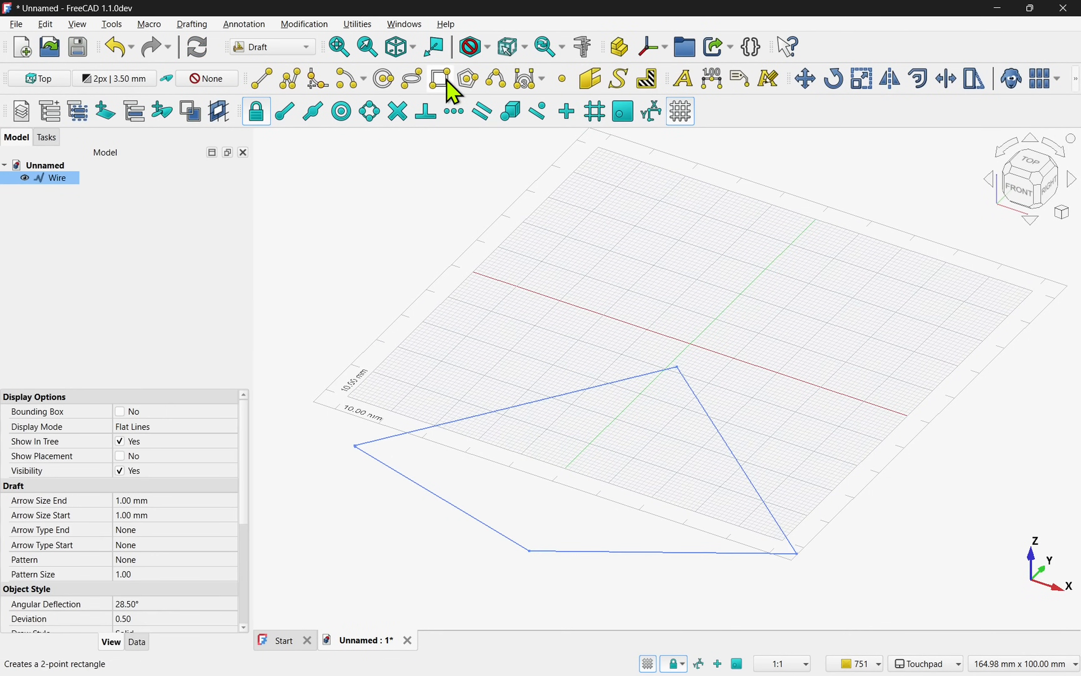
click(439, 77)
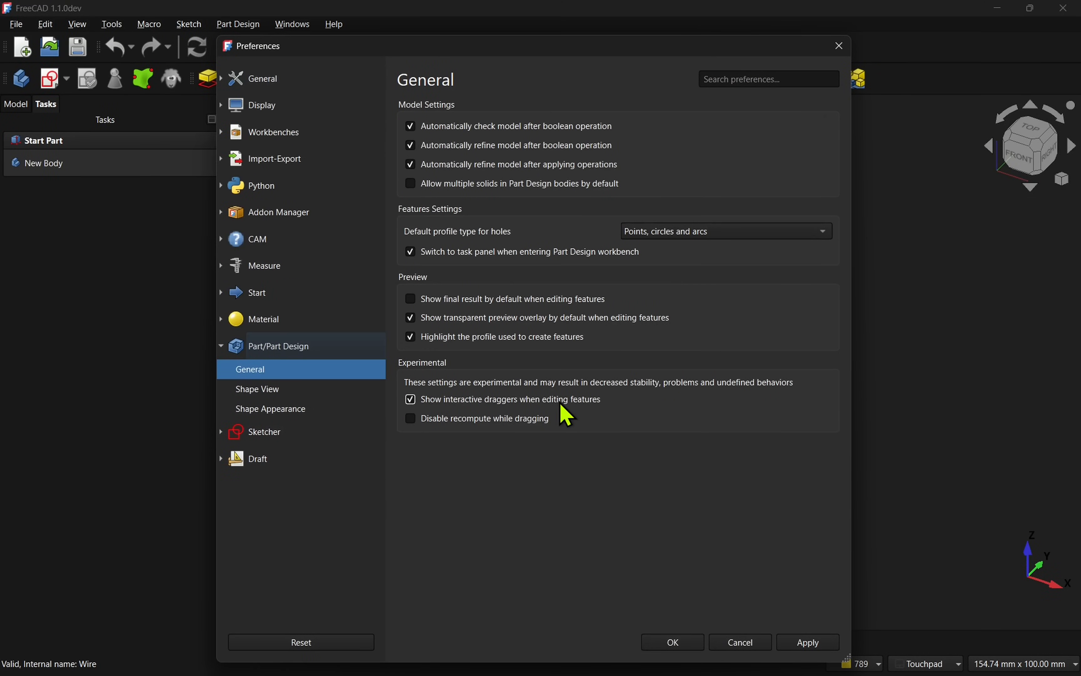
Set the pad to extend in two directions and adjust its length with the on-model dragger.
click(670, 641)
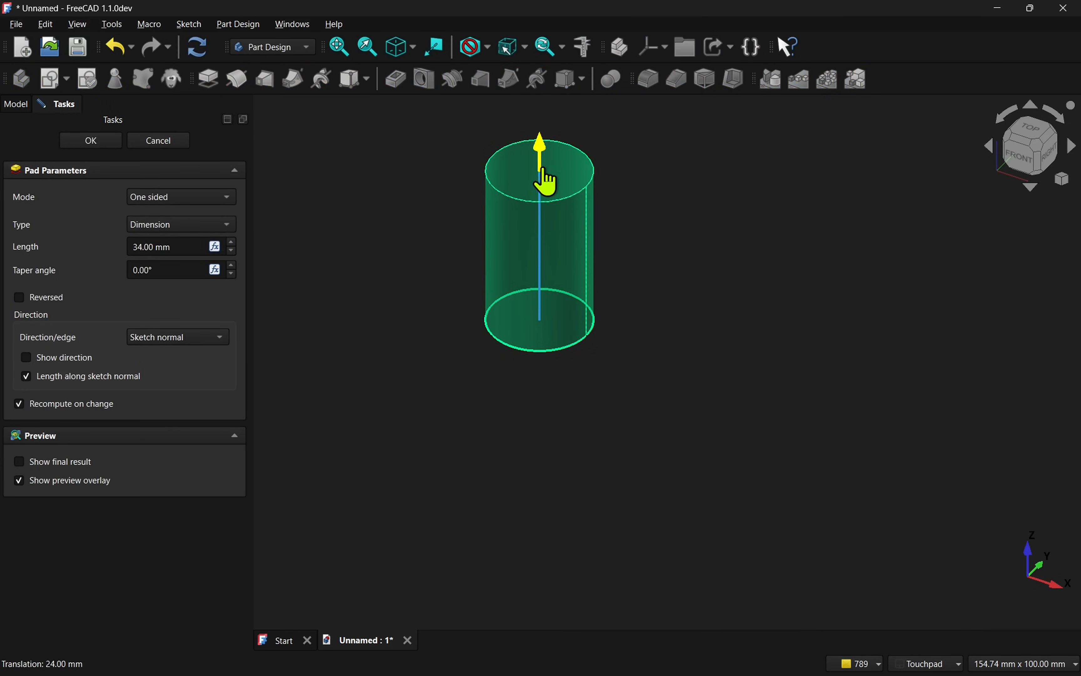
click(181, 196)
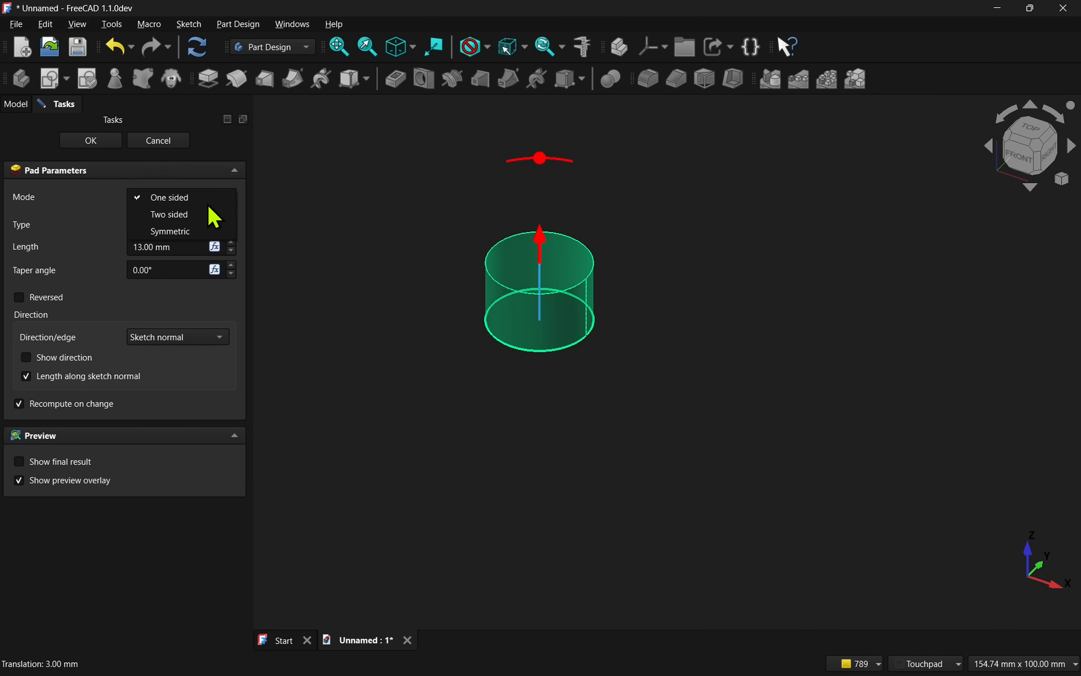
click(168, 215)
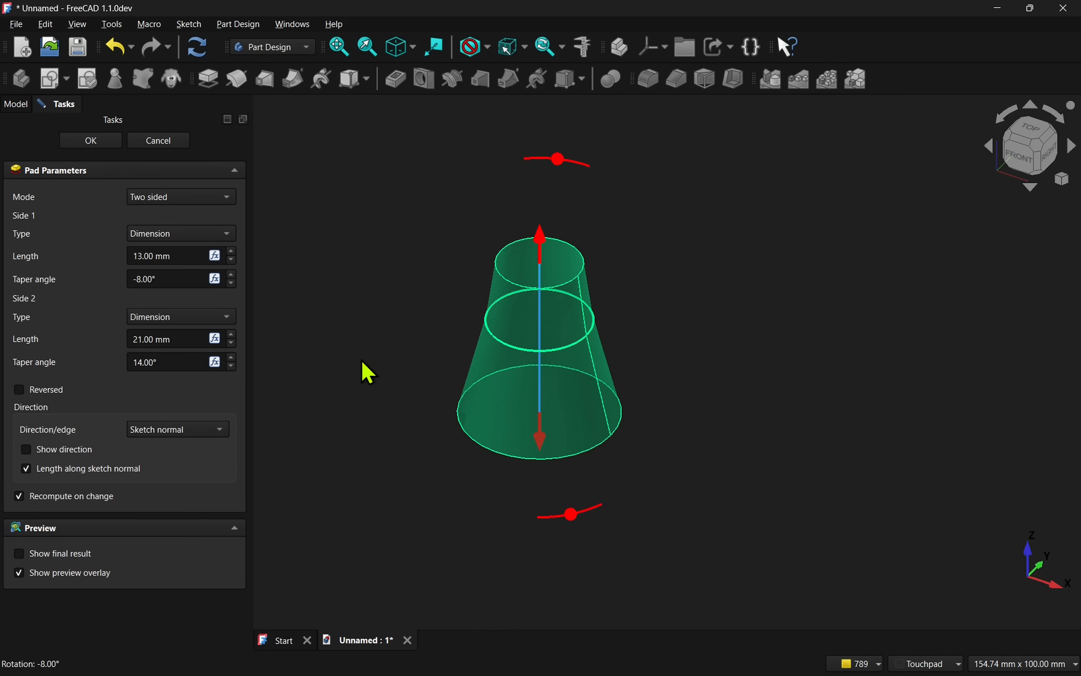
click(180, 197)
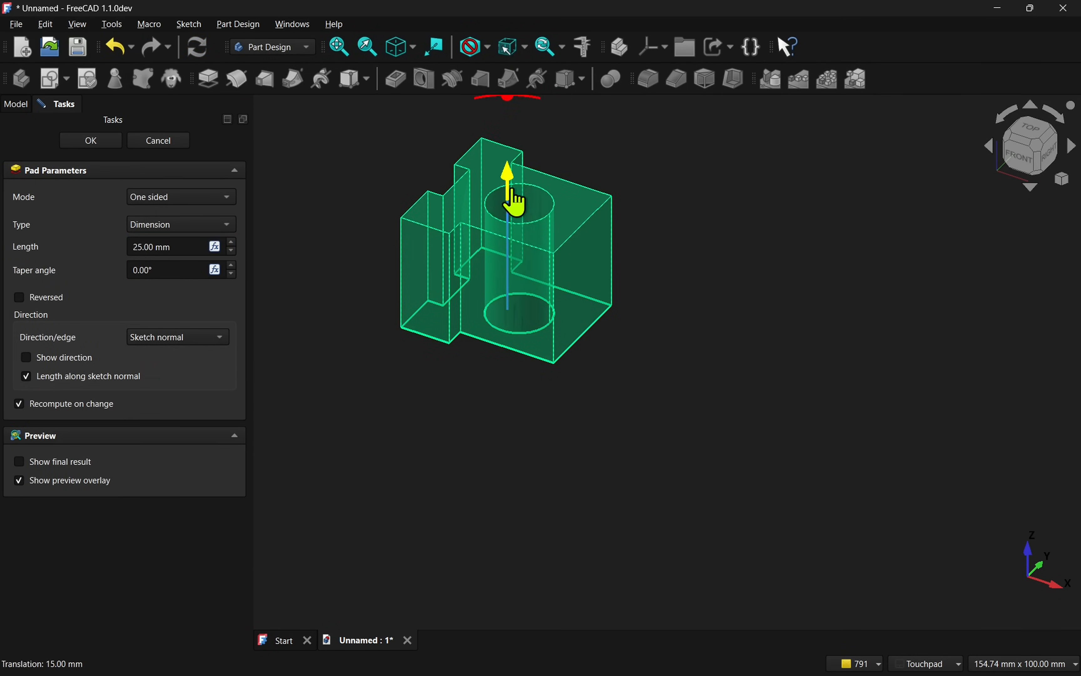
click(20, 297)
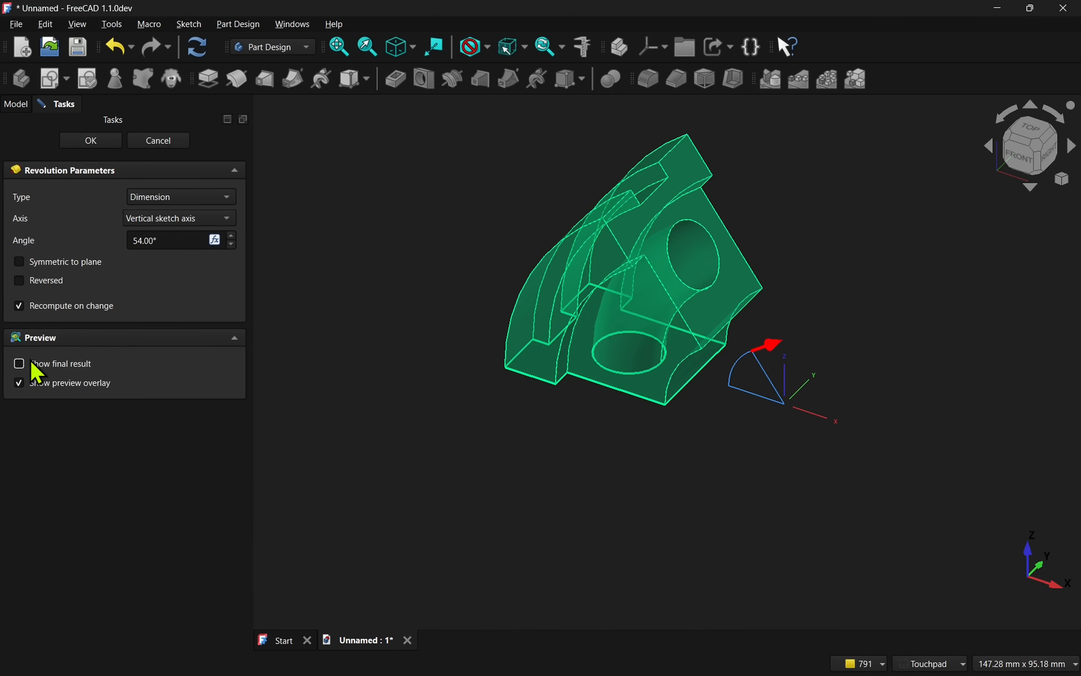
Show the 54° revolution's final result, then cancel the revolution.
click(19, 364)
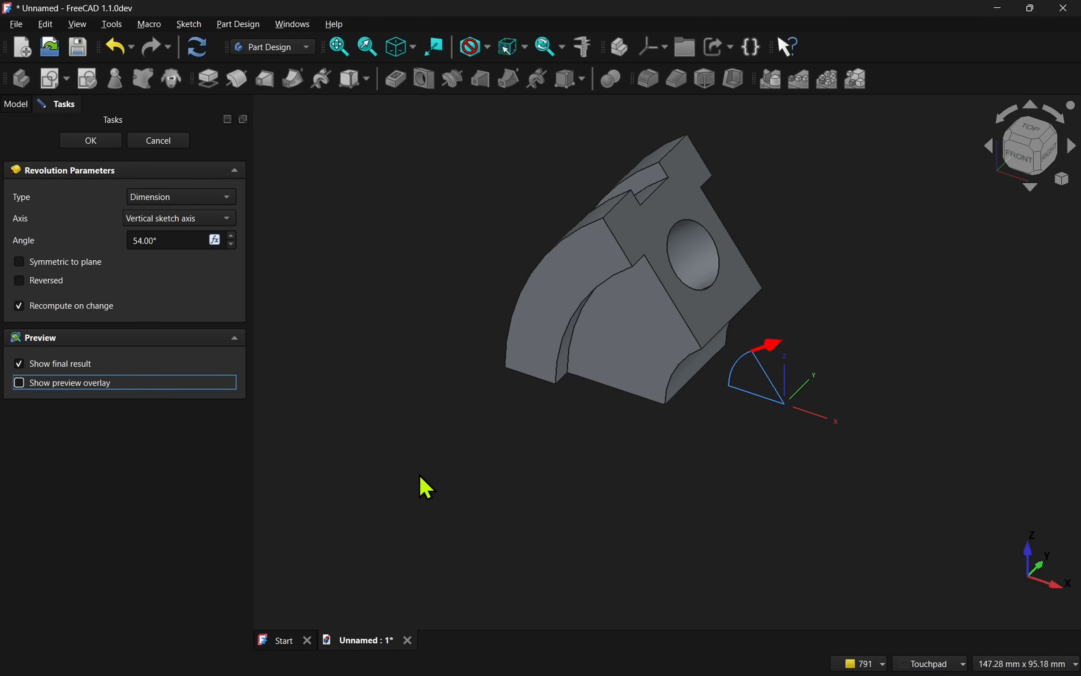
mouse_move(93, 197)
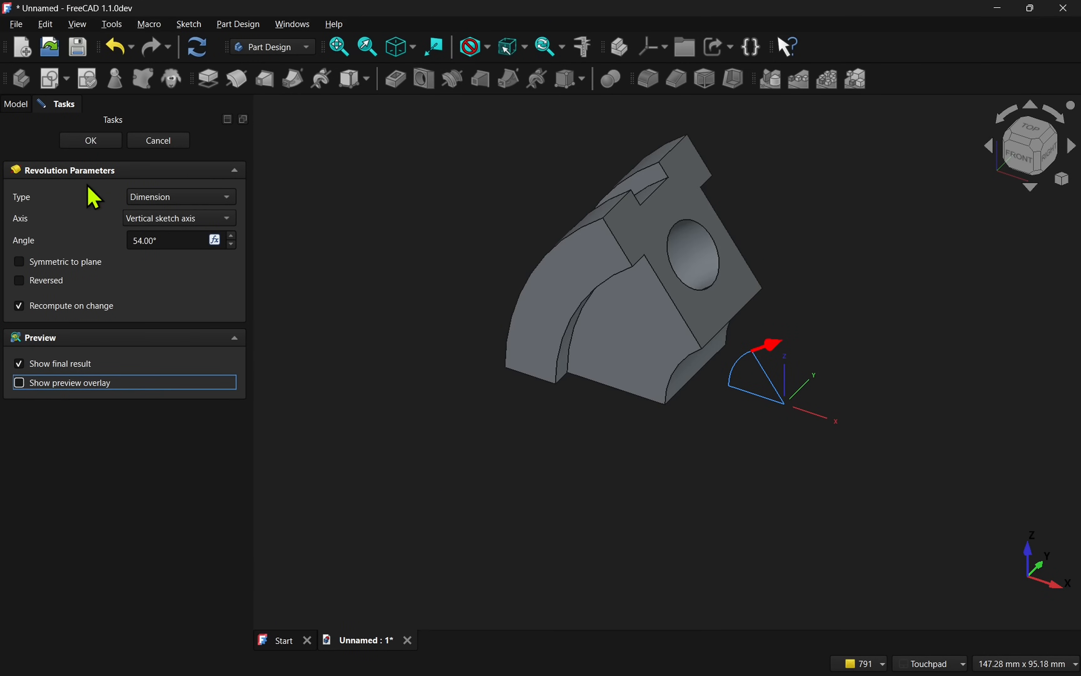
click(89, 141)
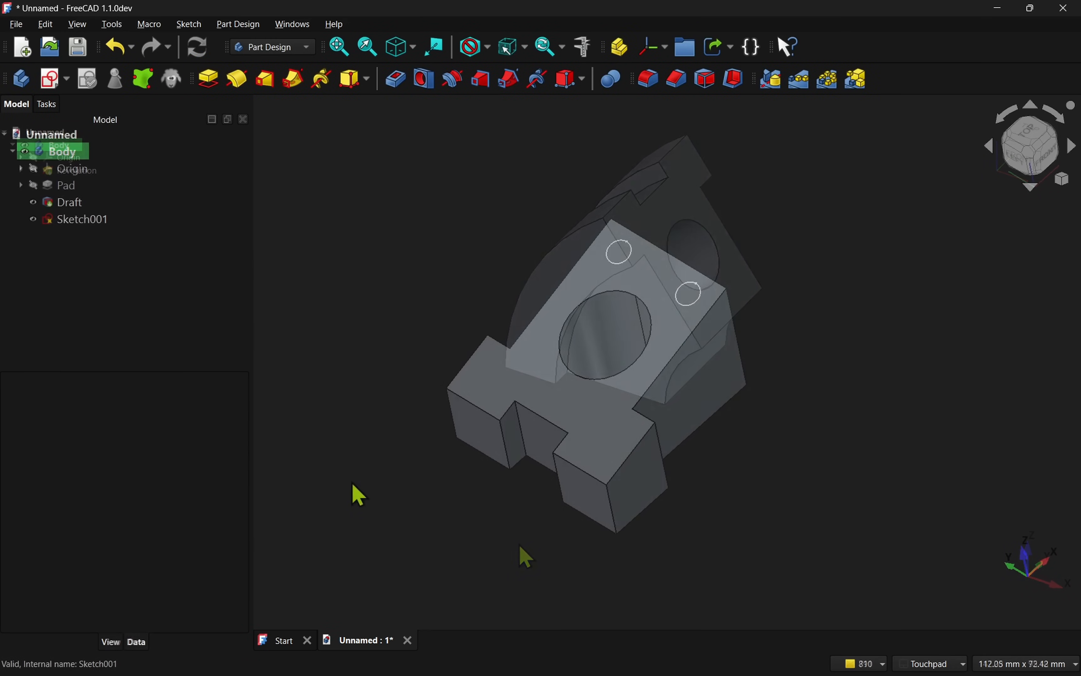
Turn on Show Placement for Sketch001 in its View properties.
click(81, 219)
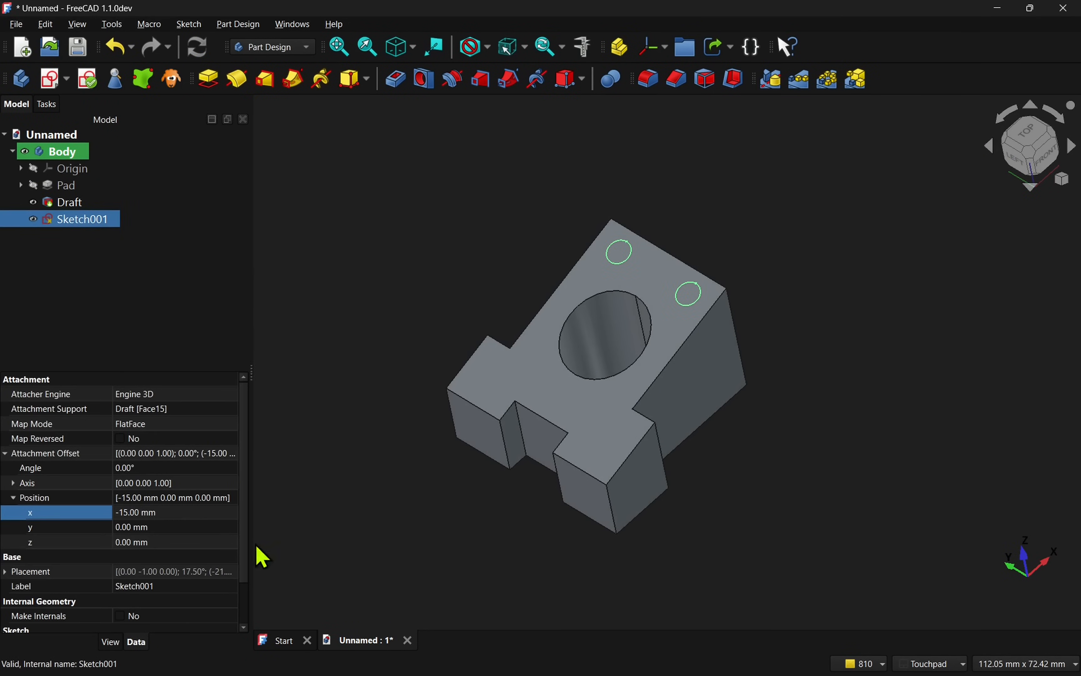
click(109, 641)
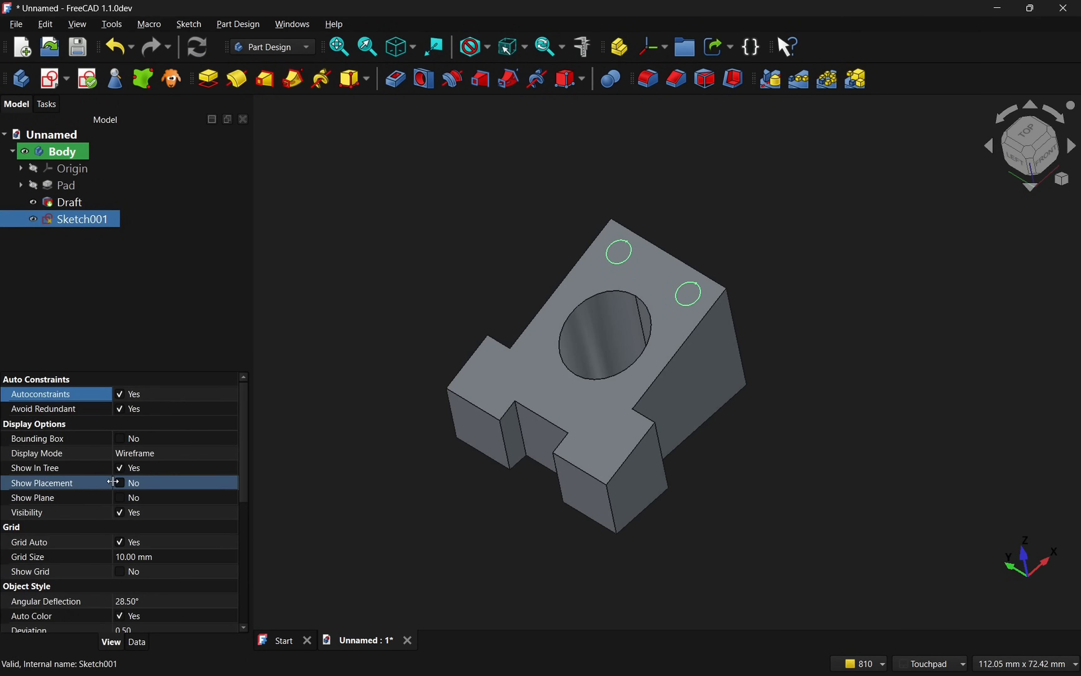
click(120, 483)
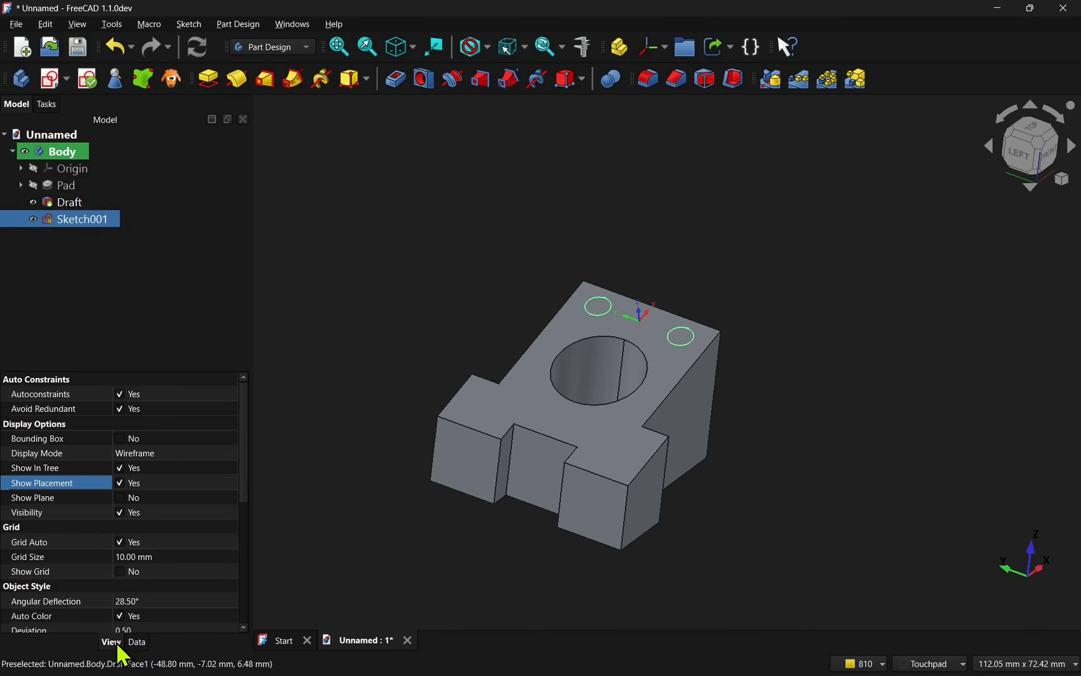
Edit Sketch001's attachment offset position to y 0 mm and z 3 mm.
click(136, 642)
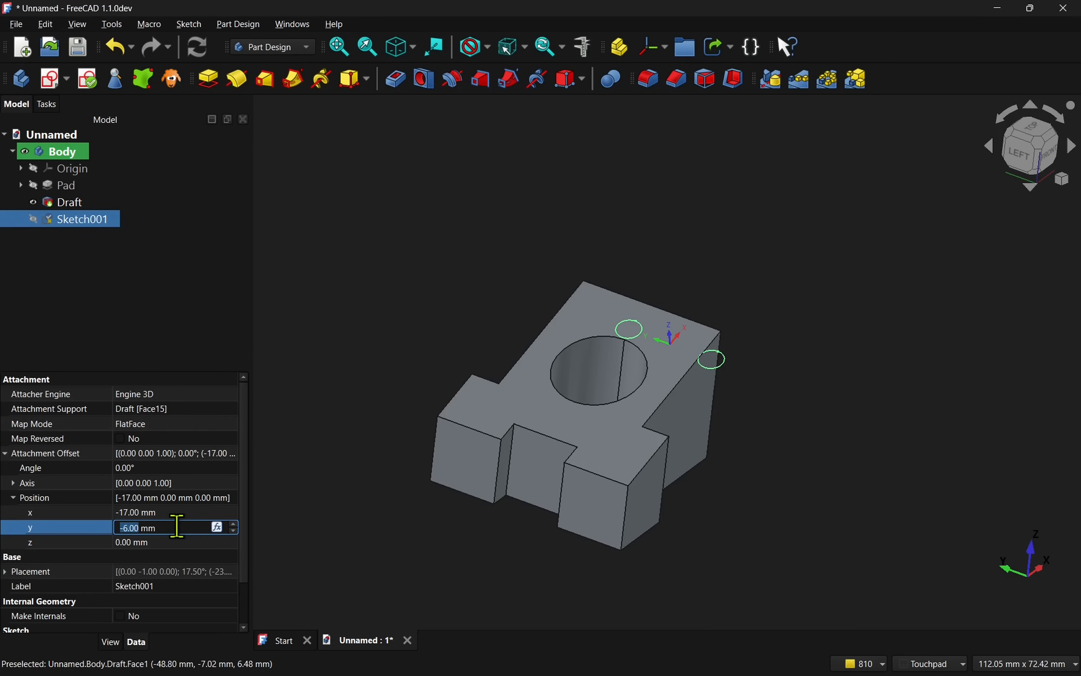
text(0.00 mm)
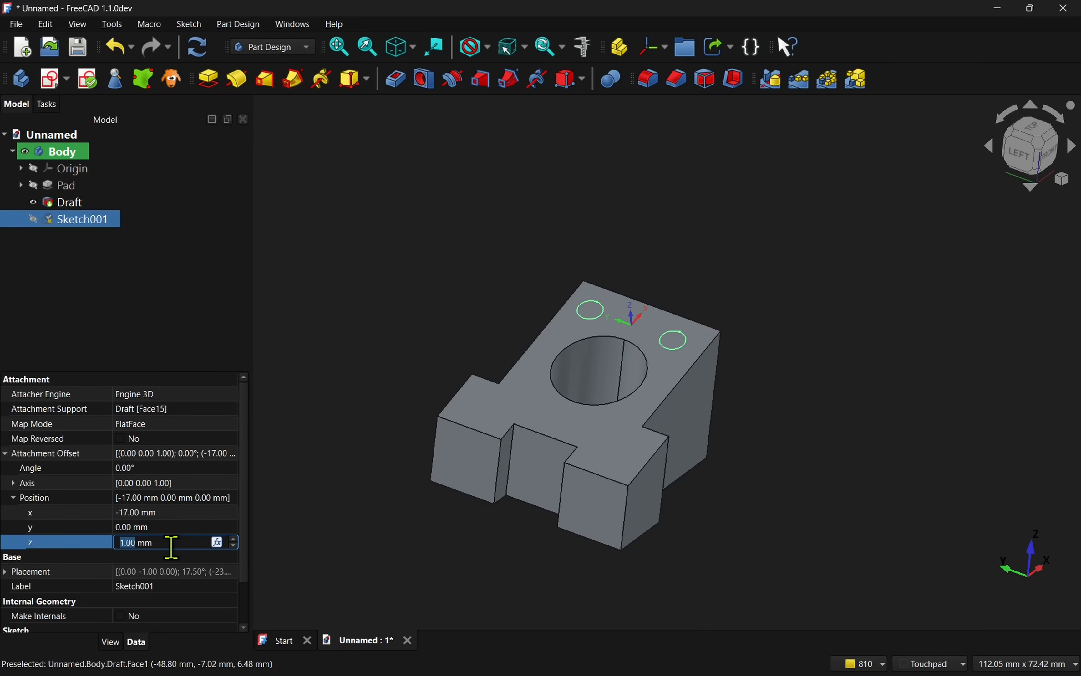
text(3.00 mm)
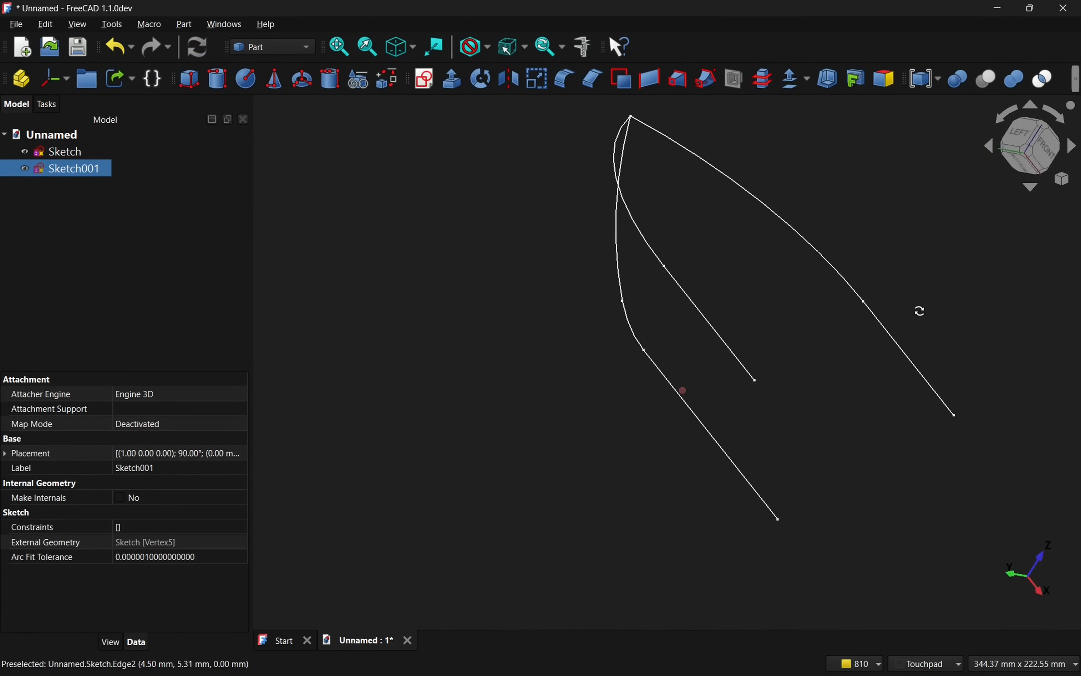
Set Show Plane to Yes for the sketch named Sketch.
click(64, 151)
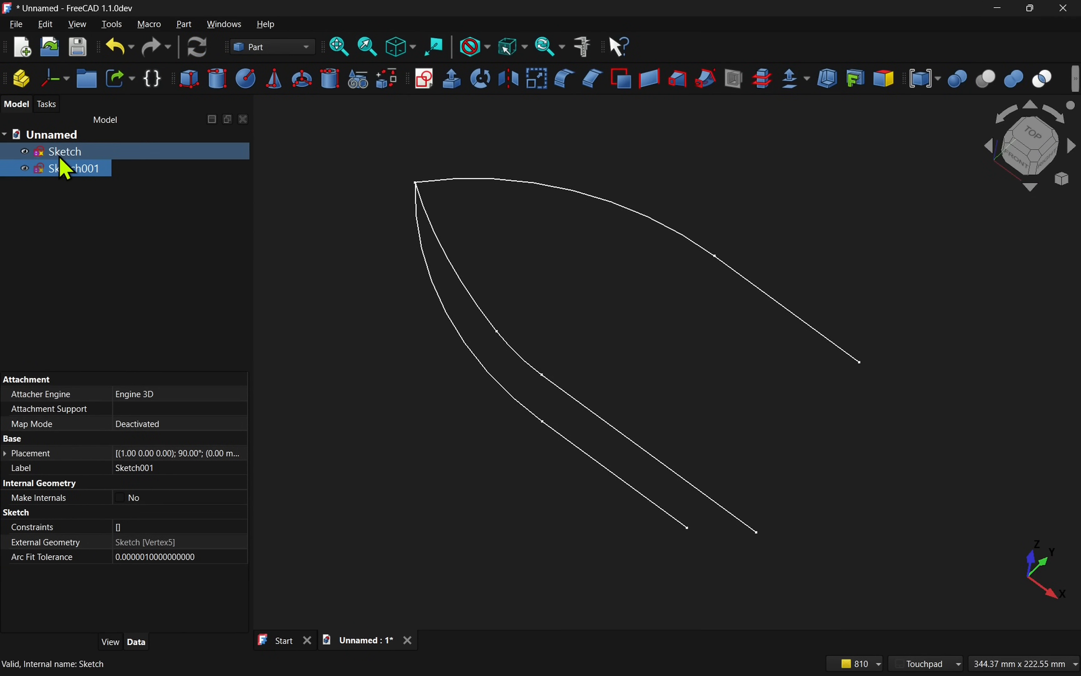
click(64, 150)
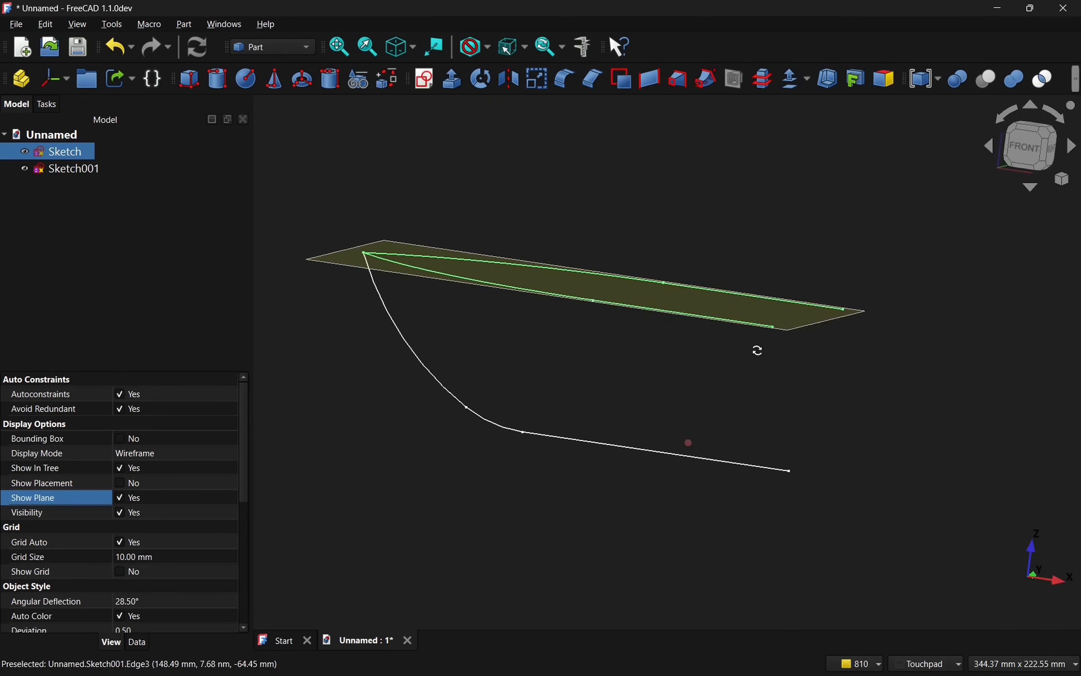
click(72, 168)
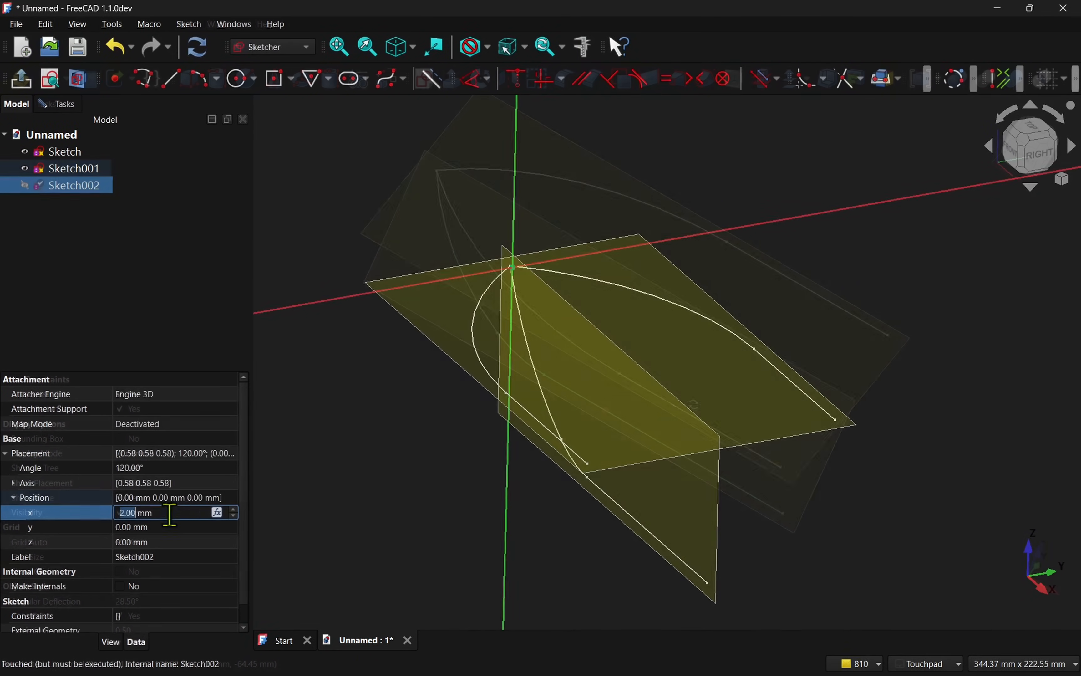
Set Sketch002's placement x position to 81 mm and bring up its arch profile.
text(81.00)
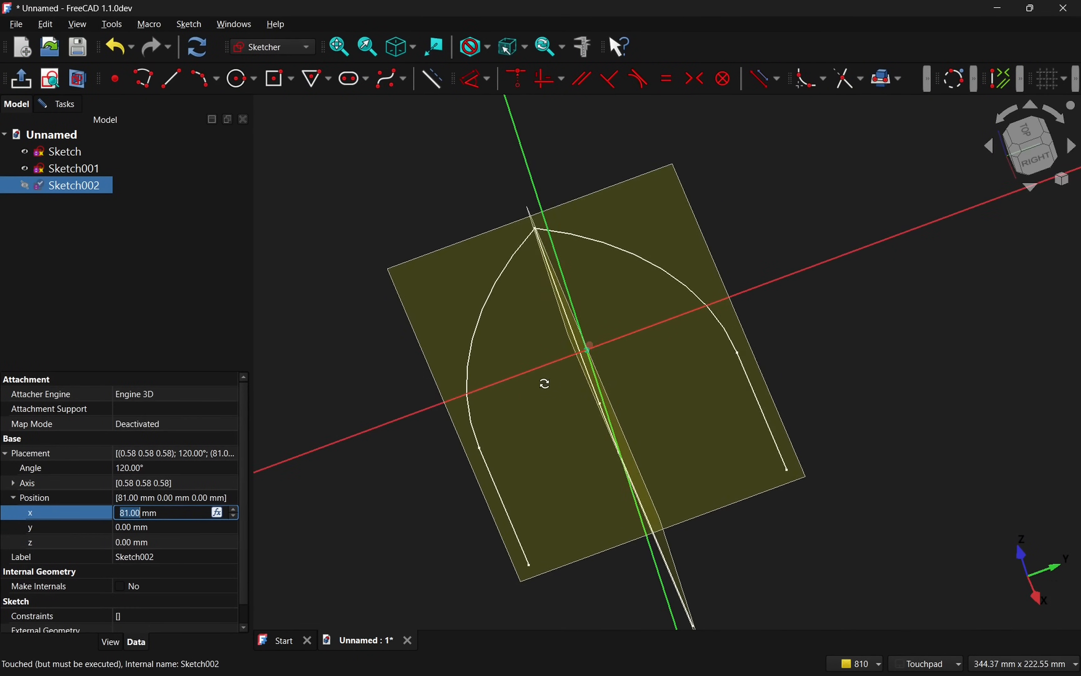
click(898, 79)
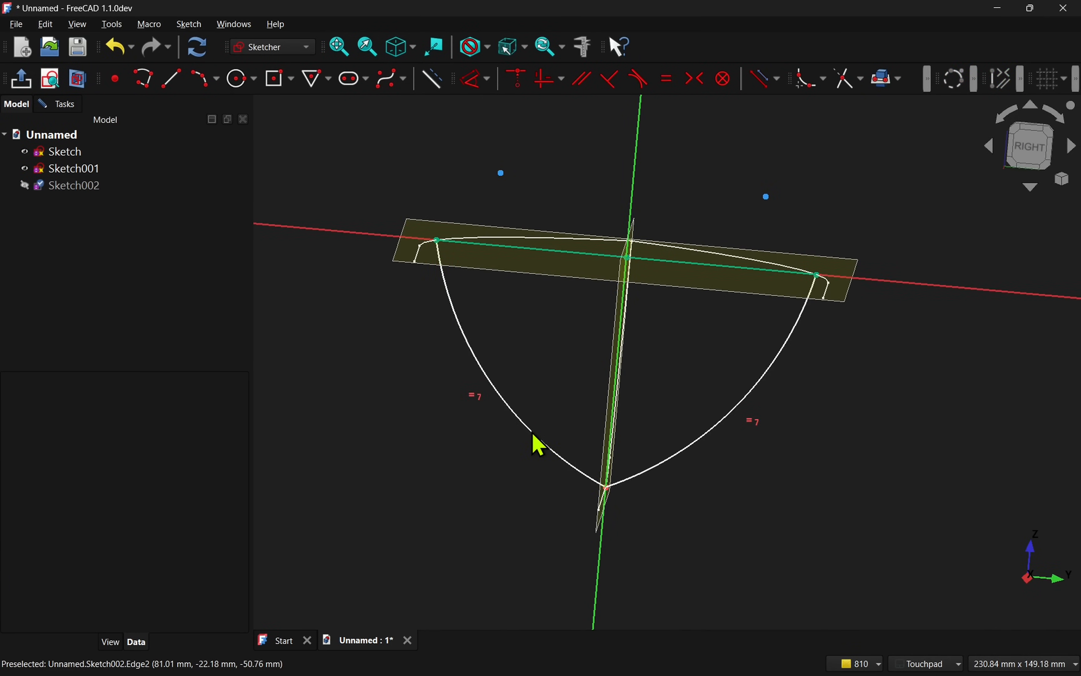
click(73, 185)
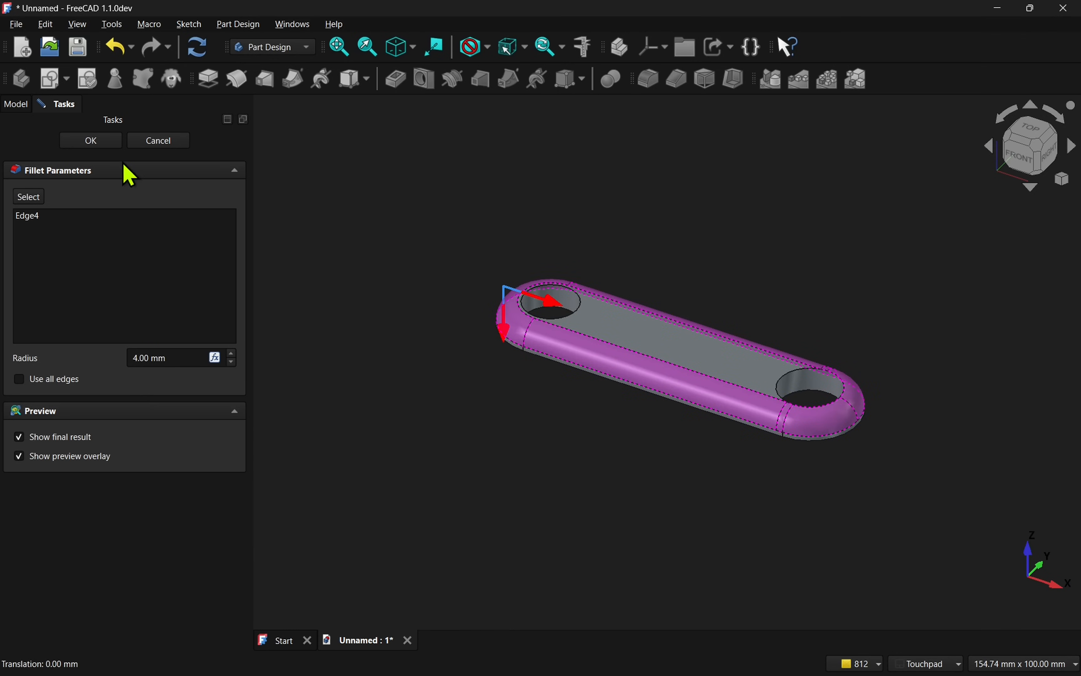
Accept the 4 mm fillet on Edge4 of the slotted link part.
click(90, 140)
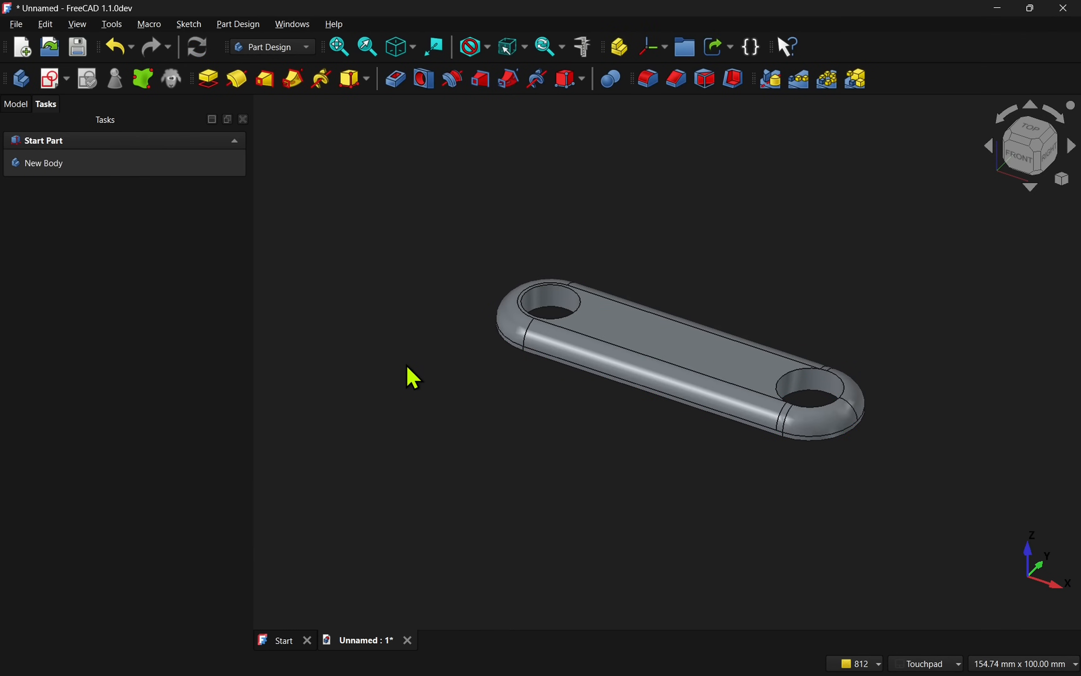